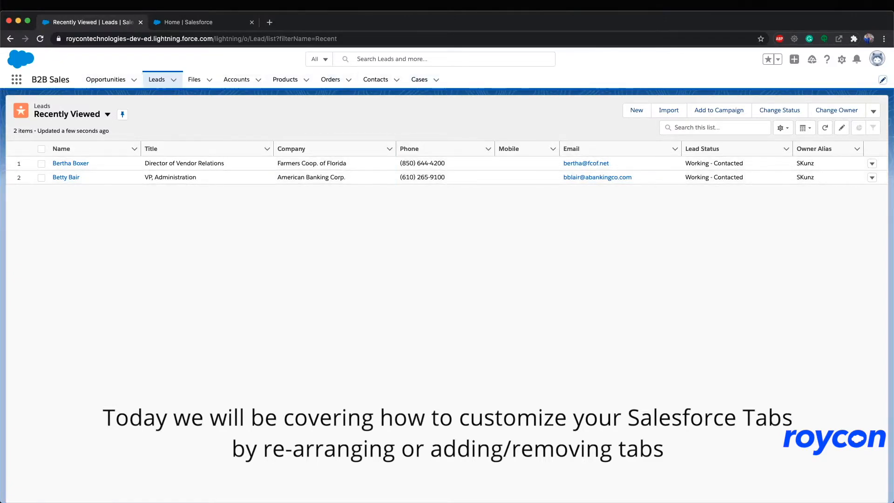
# - Move Leads to the top of the B2B Sales navigation items and save the order
pyautogui.click(880, 79)
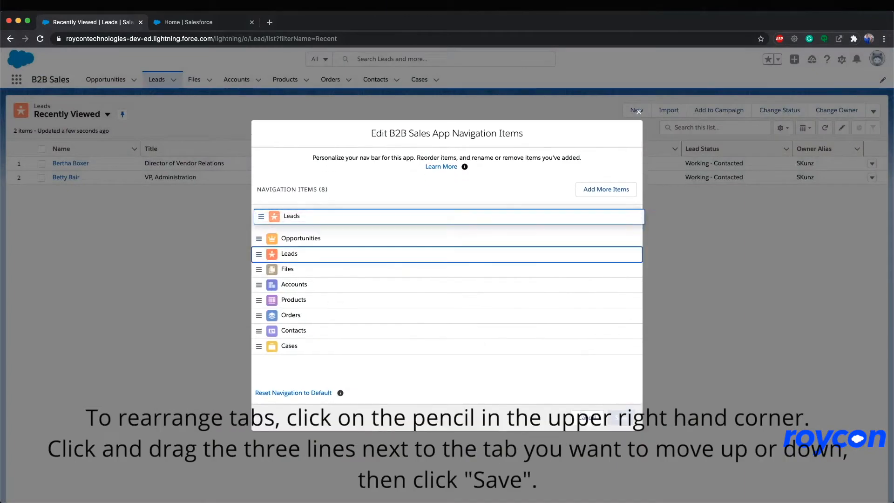
pyautogui.moveTo(293, 284); pyautogui.dragTo(296, 224)
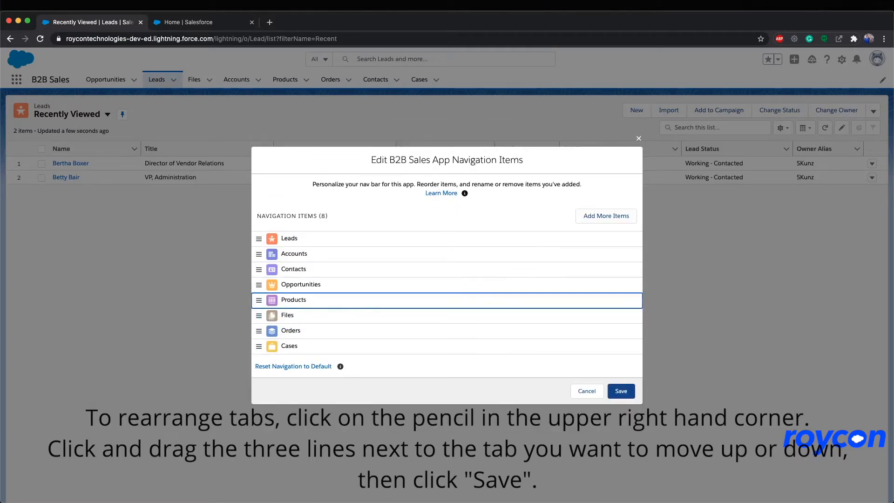
pyautogui.click(620, 391)
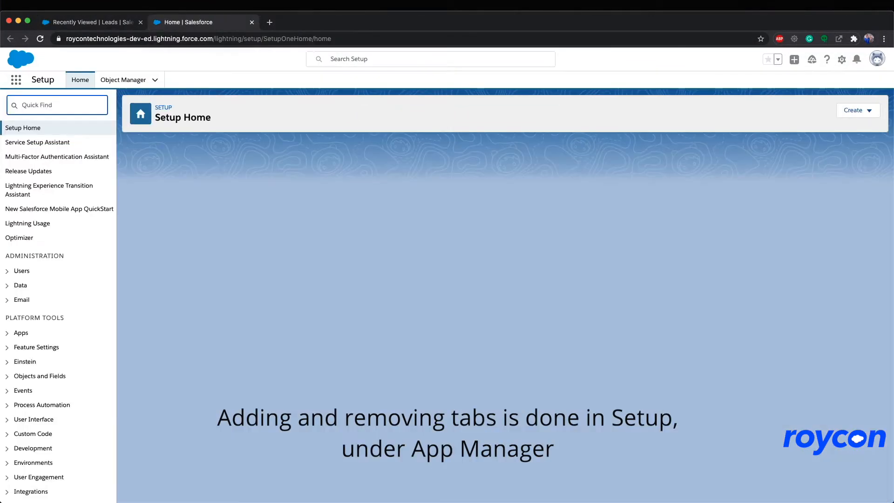
# - Find App Manager via Quick Find with 'app manager' and open it
pyautogui.write('app')
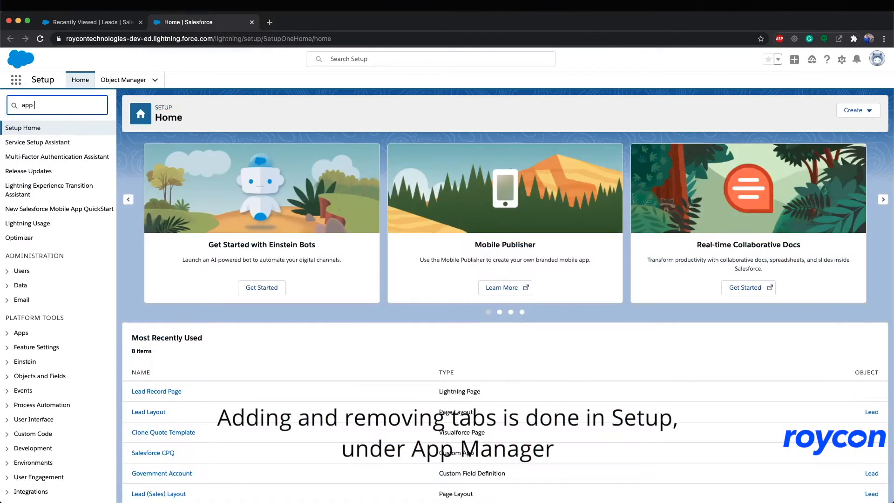
pyautogui.write('manager')
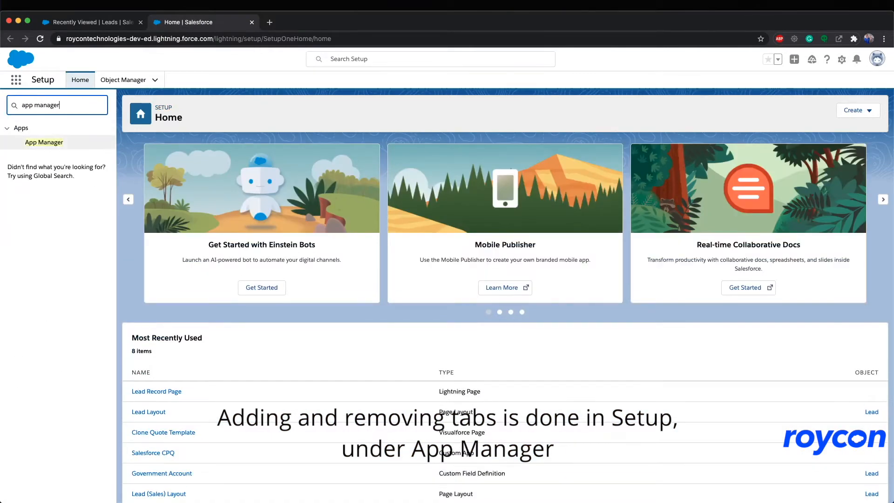
pyautogui.click(43, 141)
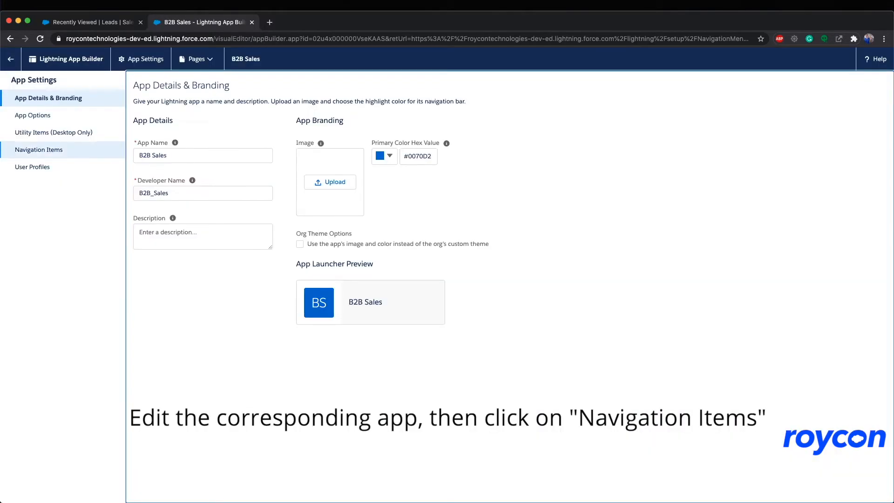
# - Show the B2B Sales navigation items and remove Files, leaving seven items unsaved
pyautogui.click(39, 149)
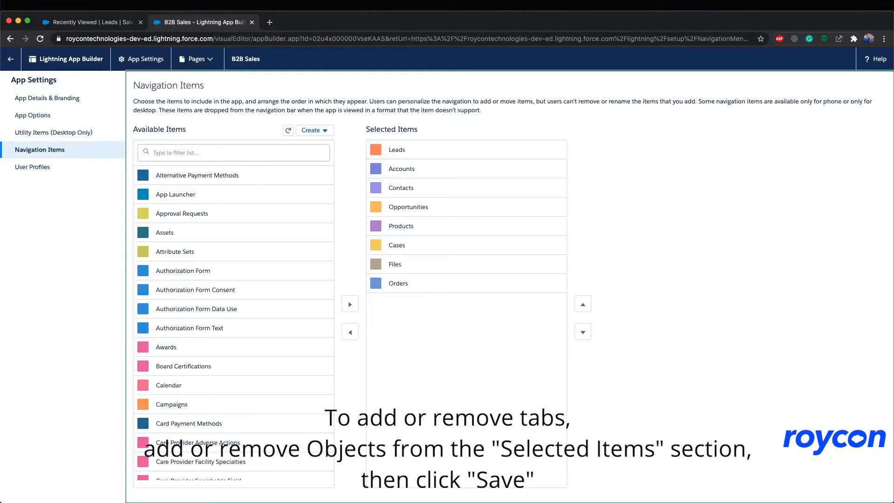
pyautogui.click(397, 245)
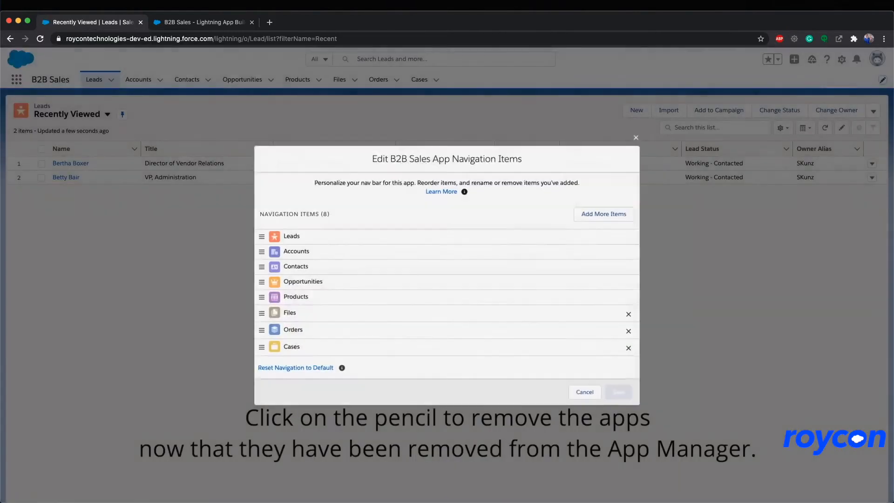
pyautogui.click(628, 314)
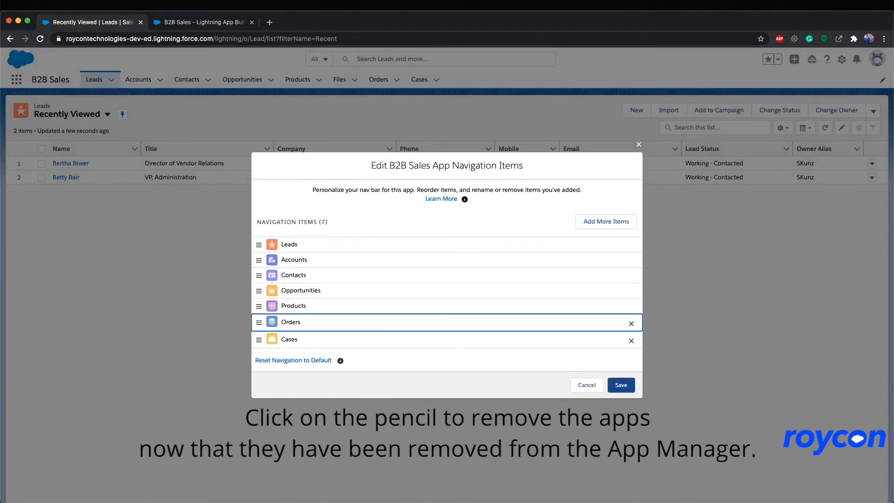